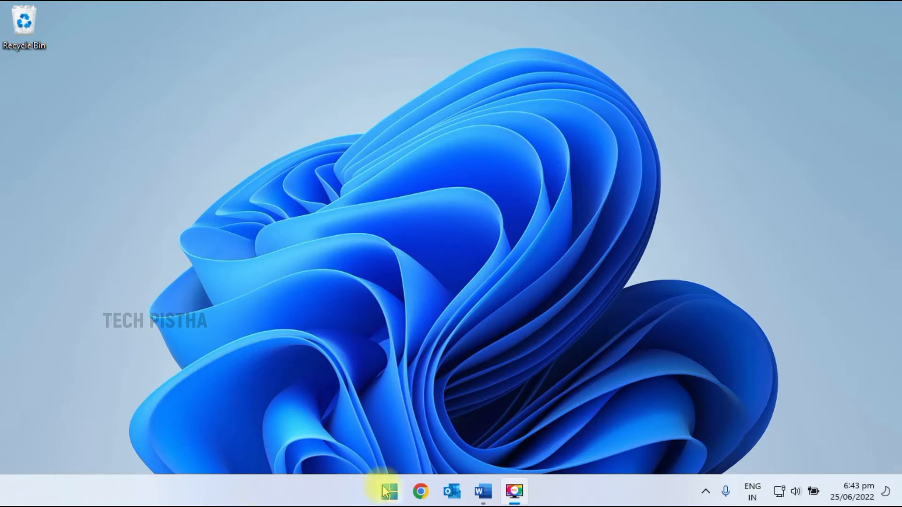
- Launch Windows Settings from the Start menu, landing on the System page
{"action": "left_click", "coordinate": [388, 491]}
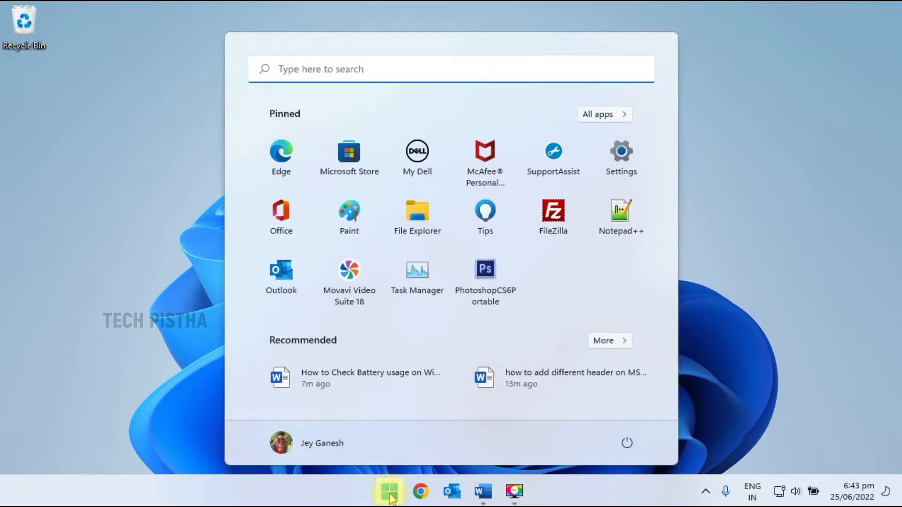
{"action": "left_click", "coordinate": [621, 152]}
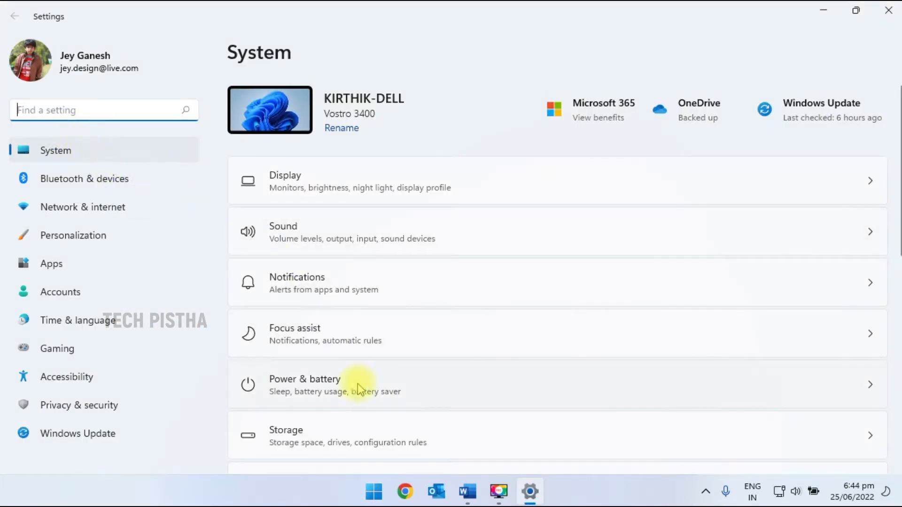
{"action": "mouse_move", "coordinate": [350, 390]}
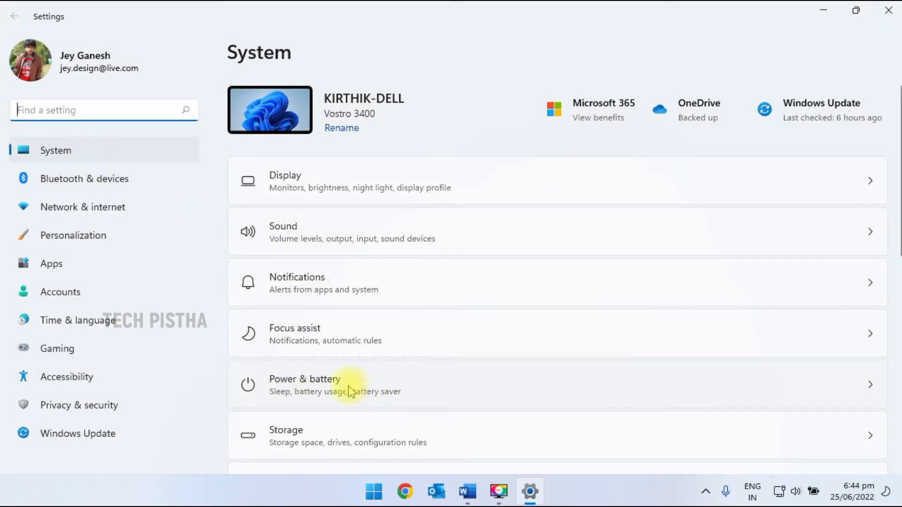
- Show the per-app battery usage list on Power & battery, Google Chrome topping at 62%
{"action": "left_click", "coordinate": [305, 384]}
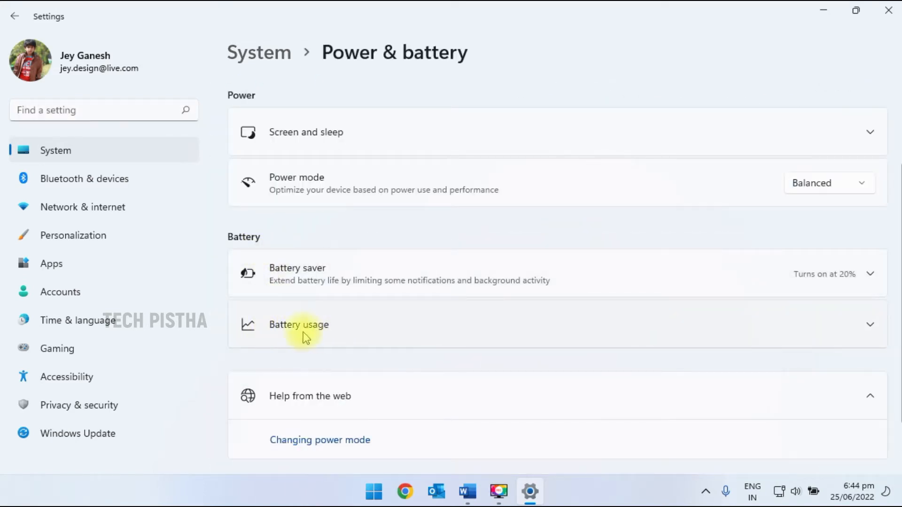
{"action": "left_click", "coordinate": [298, 324]}
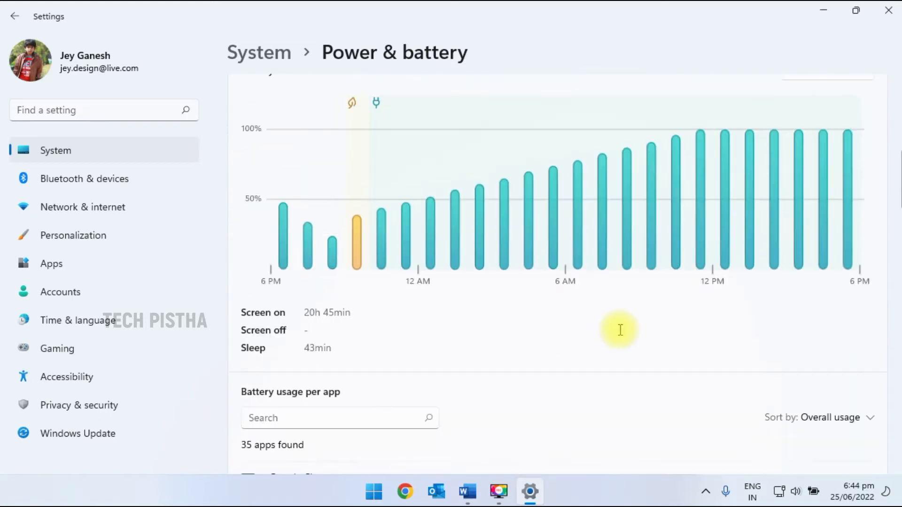
{"action": "scroll", "scroll_direction": "down", "scroll_amount": 3}
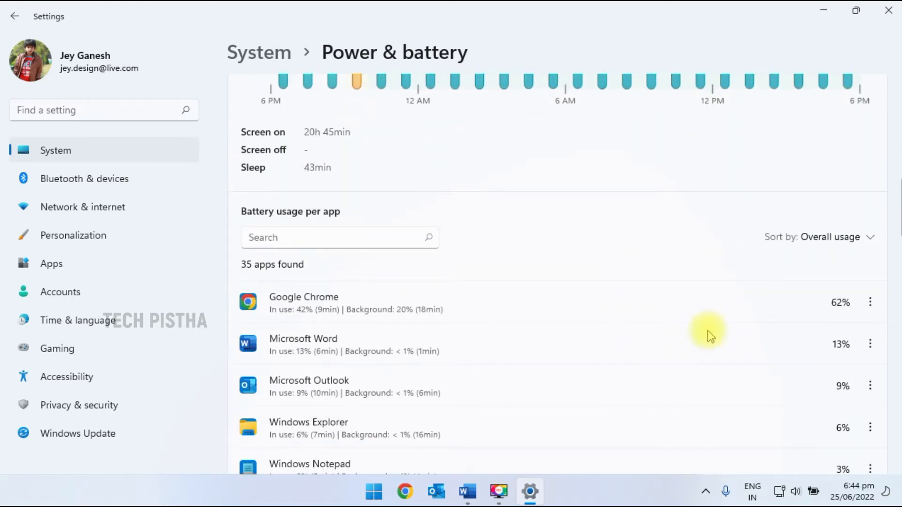
{"action": "mouse_move", "coordinate": [623, 322]}
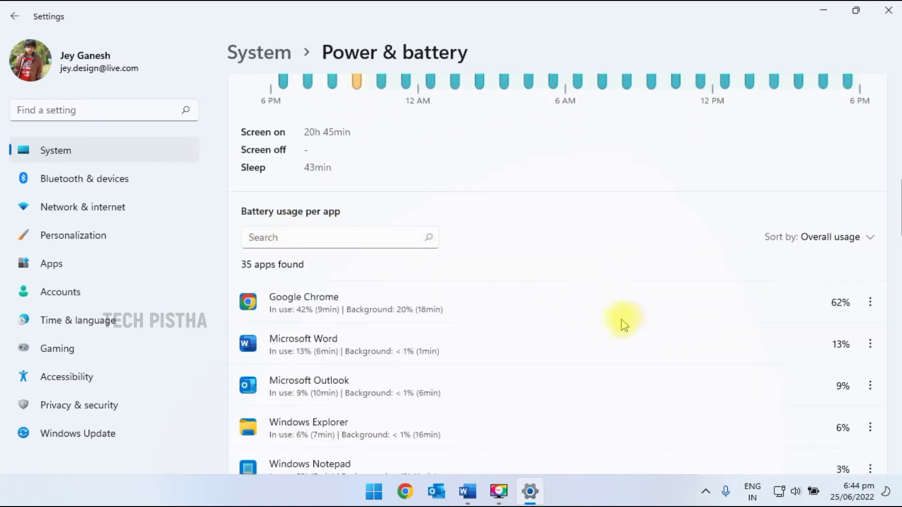
{"action": "scroll", "scroll_direction": "down", "scroll_amount": 3}
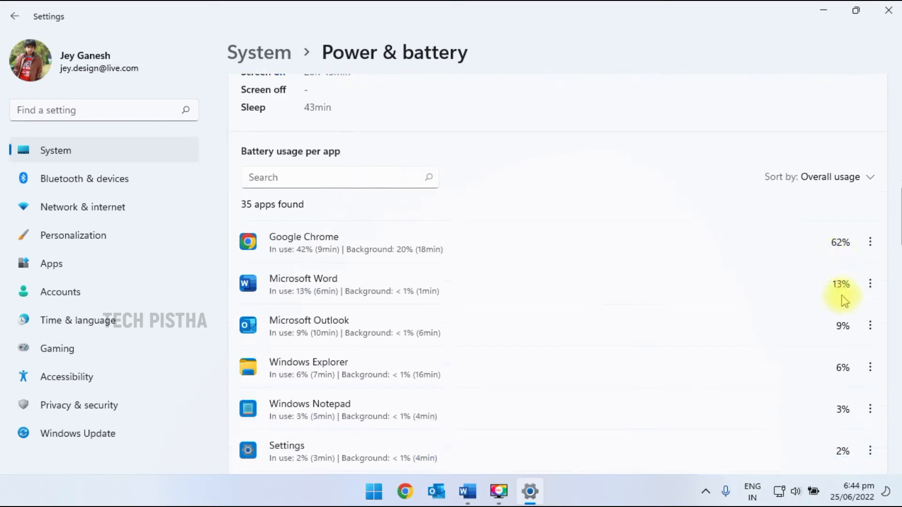
{"action": "mouse_move", "coordinate": [680, 254]}
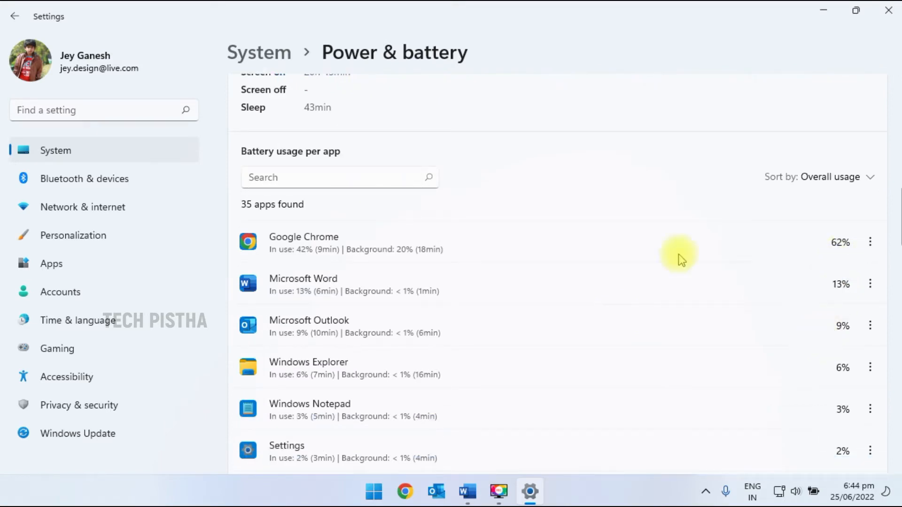
{"action": "mouse_move", "coordinate": [849, 272]}
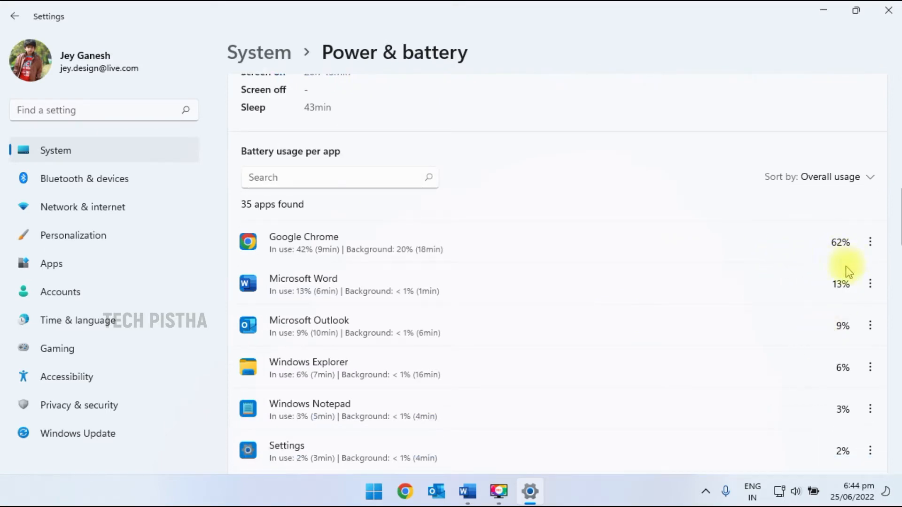
{"action": "mouse_move", "coordinate": [724, 308]}
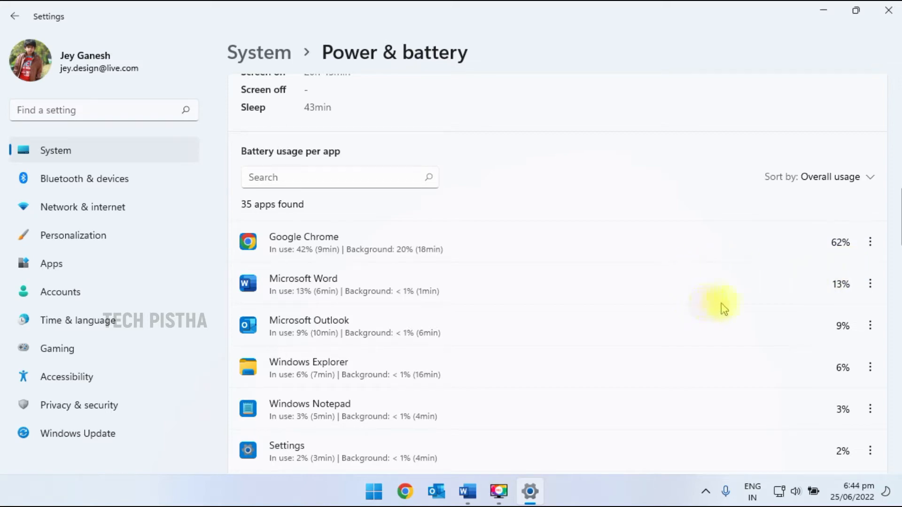
{"action": "scroll", "scroll_direction": "up", "scroll_amount": 3}
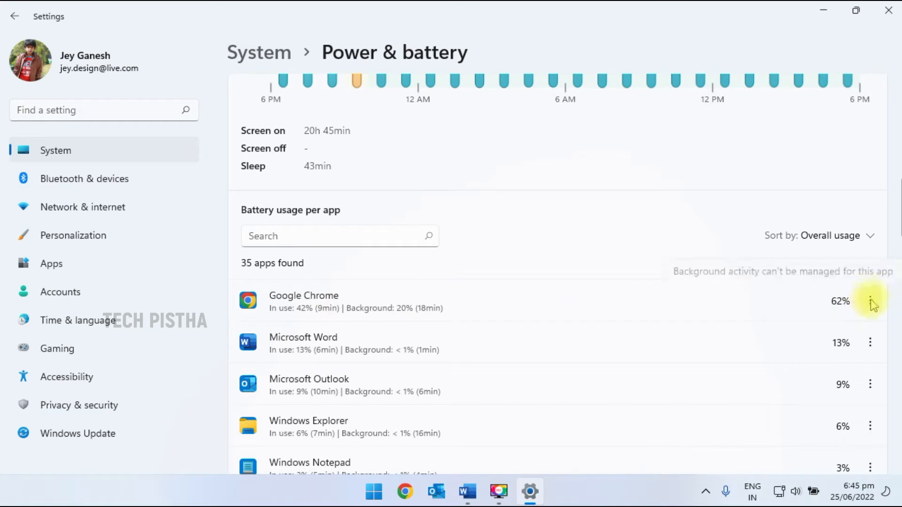
{"action": "mouse_move", "coordinate": [710, 288]}
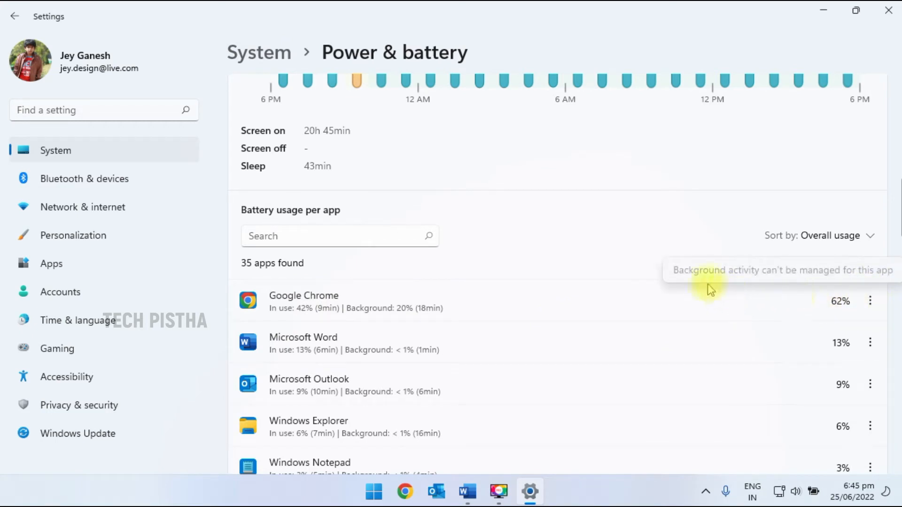
{"action": "mouse_move", "coordinate": [837, 291]}
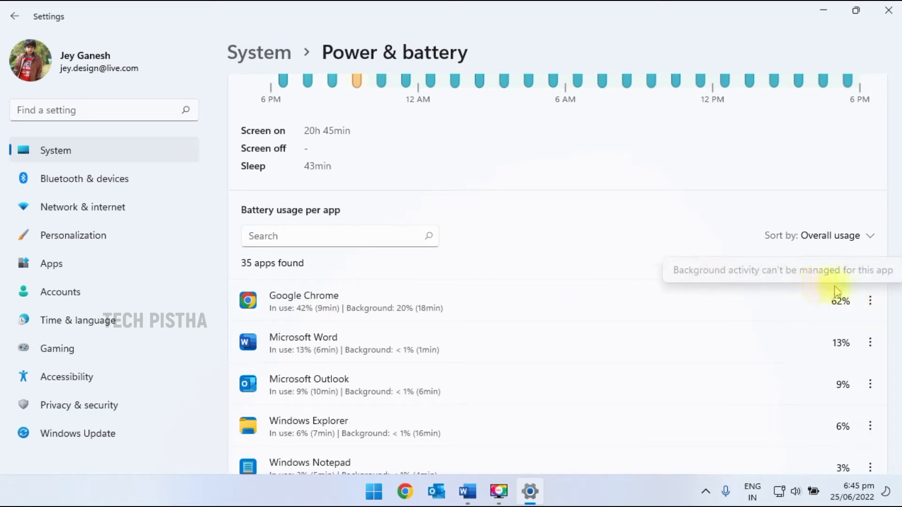
{"action": "mouse_move", "coordinate": [746, 330]}
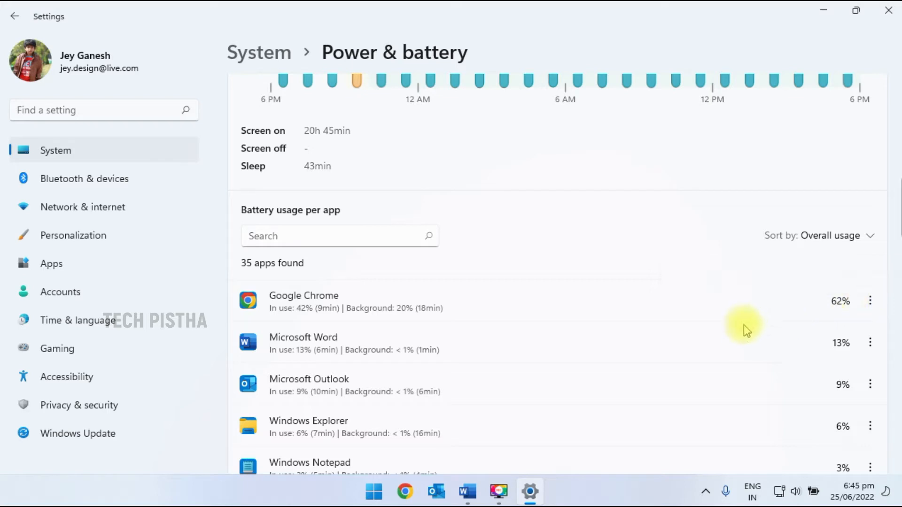
{"action": "mouse_move", "coordinate": [857, 311]}
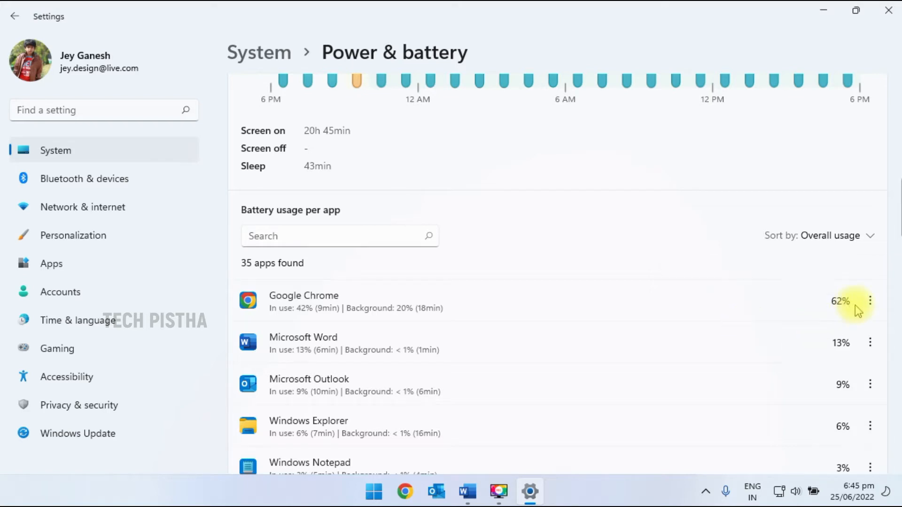
{"action": "mouse_move", "coordinate": [872, 347]}
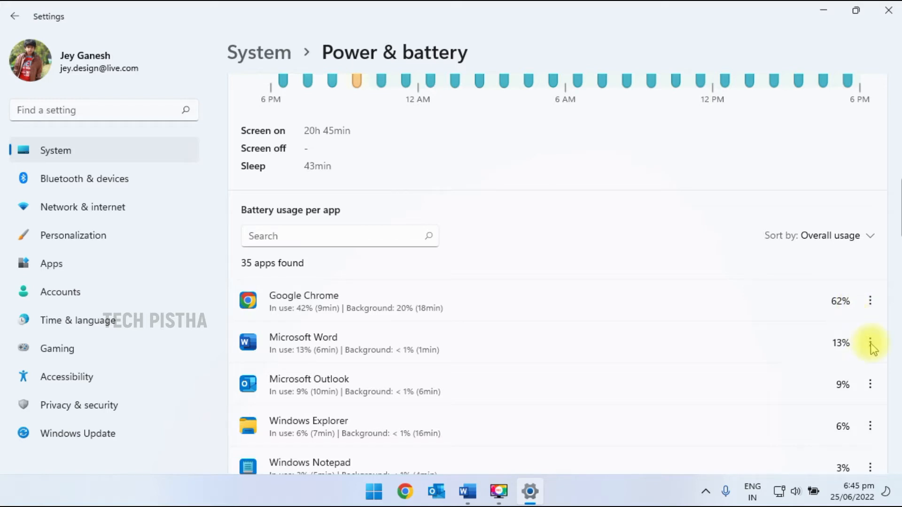
- Set Notepad's 'Let this app run in background' permission to Never
{"action": "scroll", "scroll_direction": "down", "scroll_amount": 3}
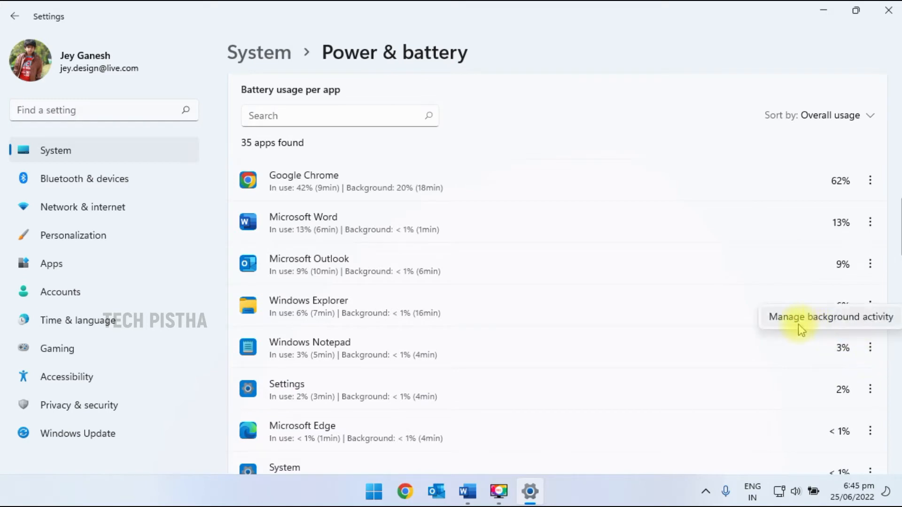
{"action": "mouse_move", "coordinate": [830, 327]}
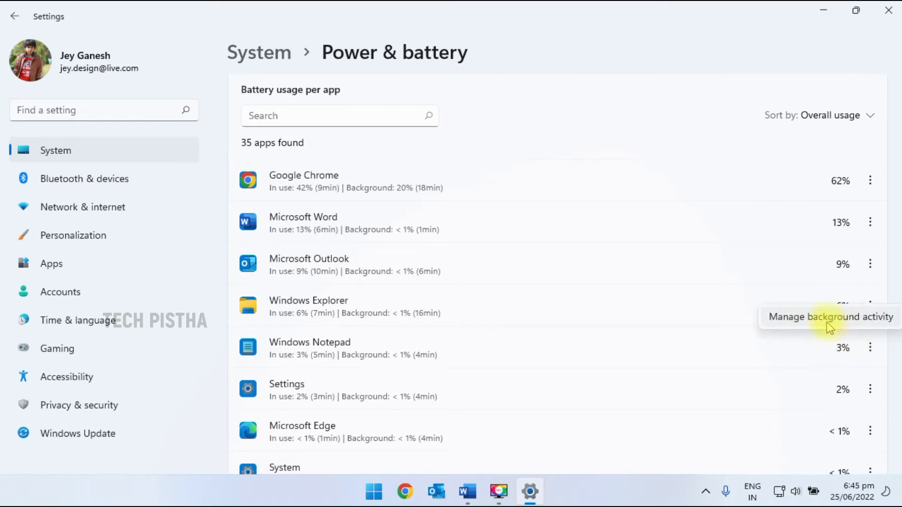
{"action": "left_click", "coordinate": [51, 263]}
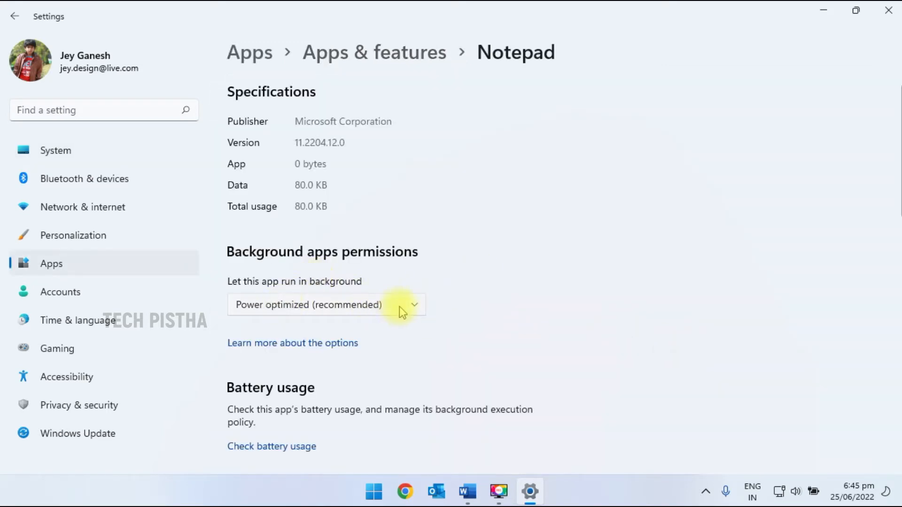
{"action": "mouse_move", "coordinate": [406, 280]}
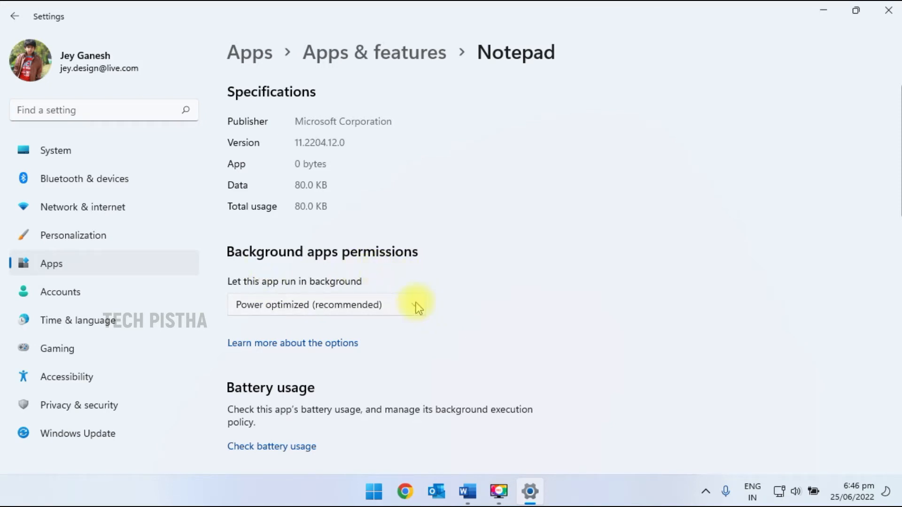
{"action": "left_click", "coordinate": [331, 304]}
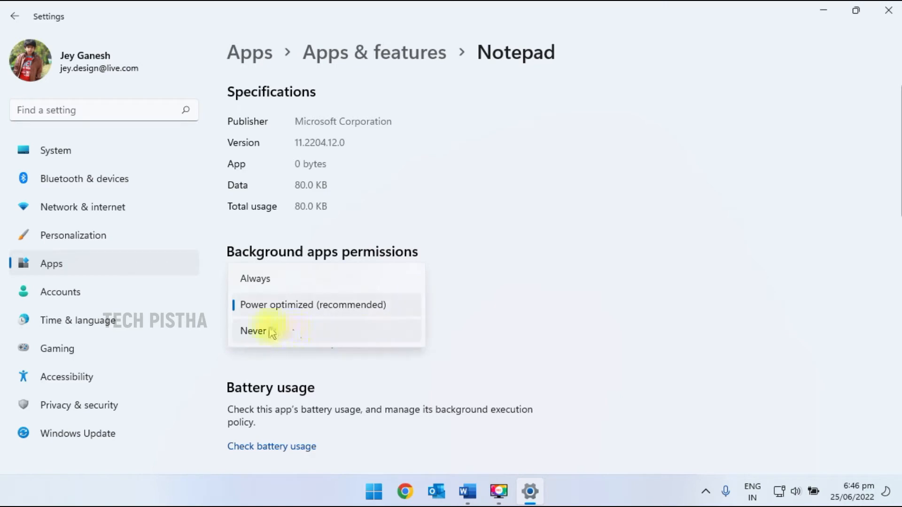
{"action": "left_click", "coordinate": [253, 331]}
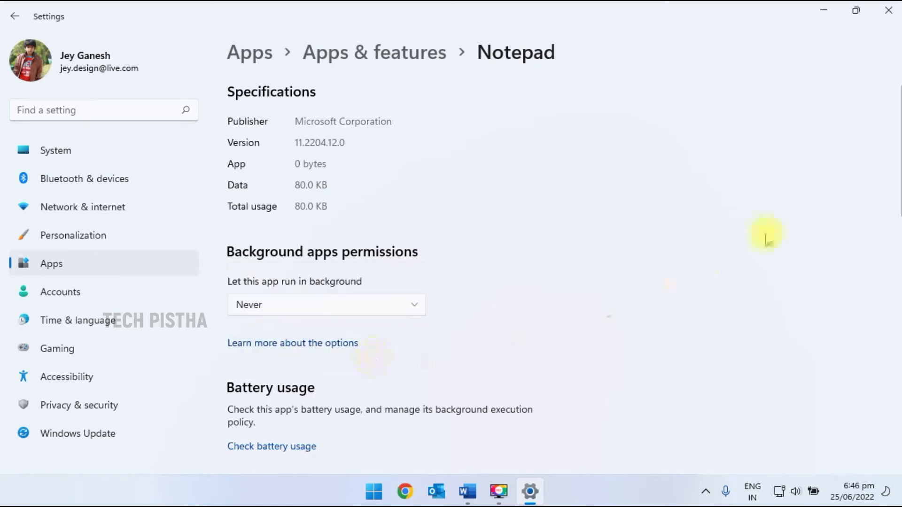
{"action": "mouse_move", "coordinate": [663, 255]}
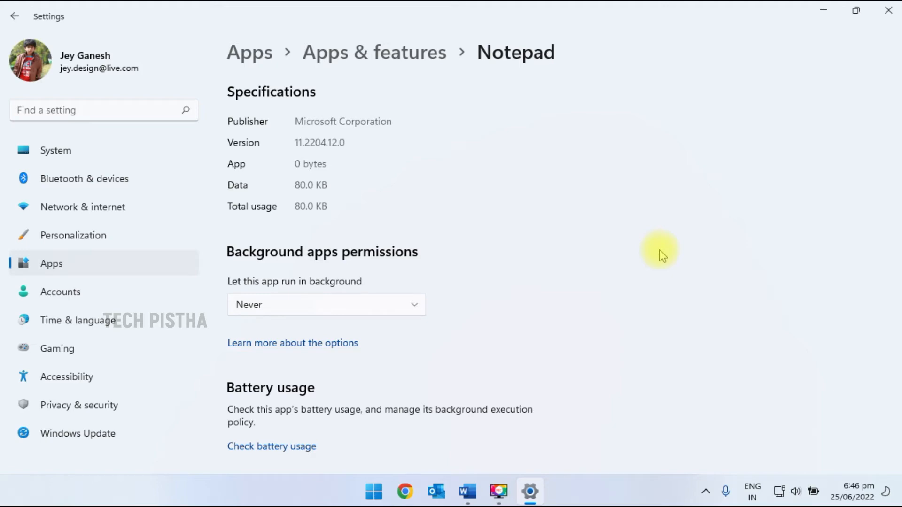
- Return to the per-app battery usage list and scroll past Windows Notepad
{"action": "left_click", "coordinate": [272, 445]}
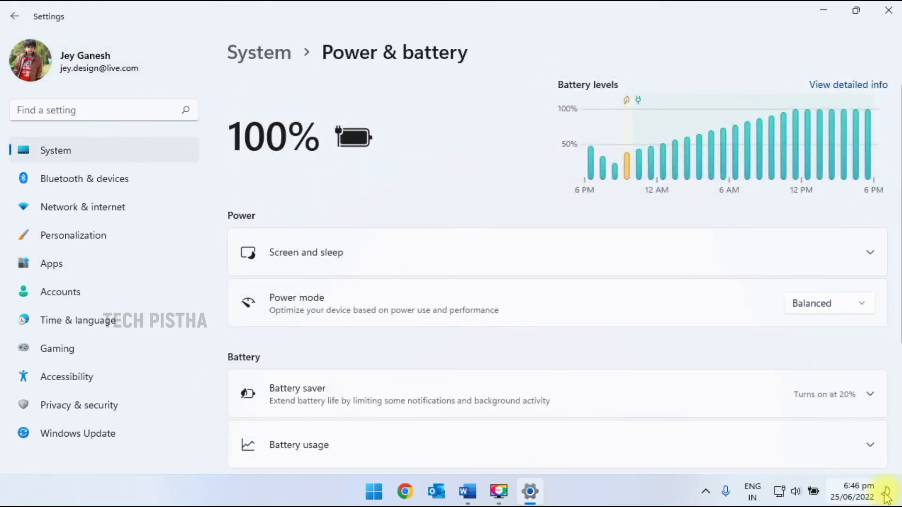
{"action": "scroll", "scroll_direction": "down", "scroll_amount": 3}
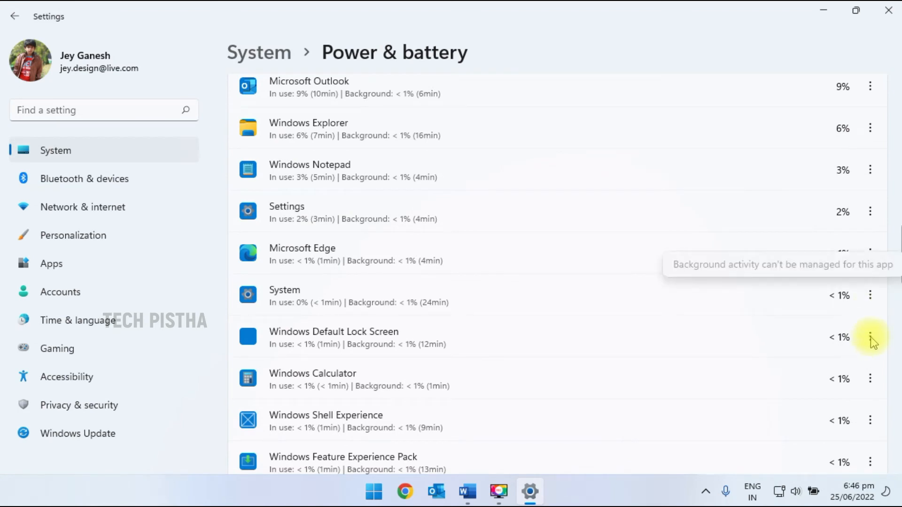
{"action": "mouse_move", "coordinate": [867, 353]}
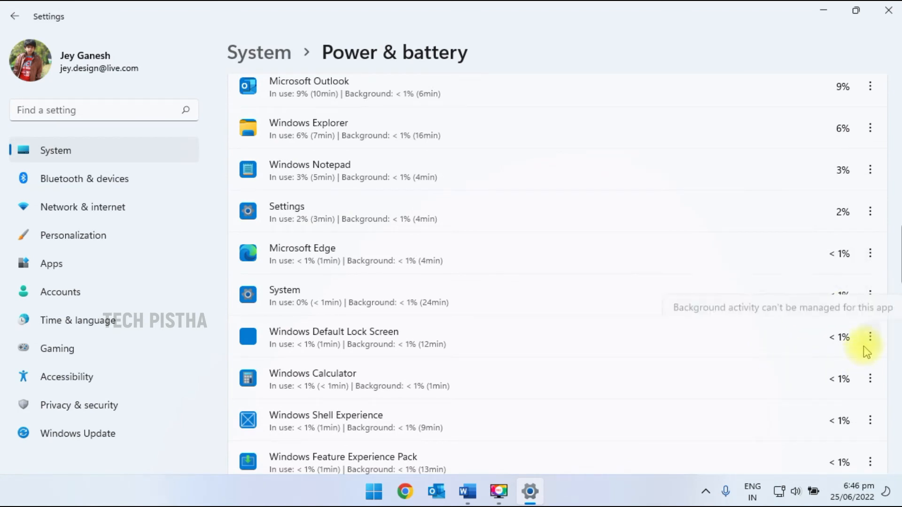
{"action": "scroll", "scroll_direction": "down", "scroll_amount": 3}
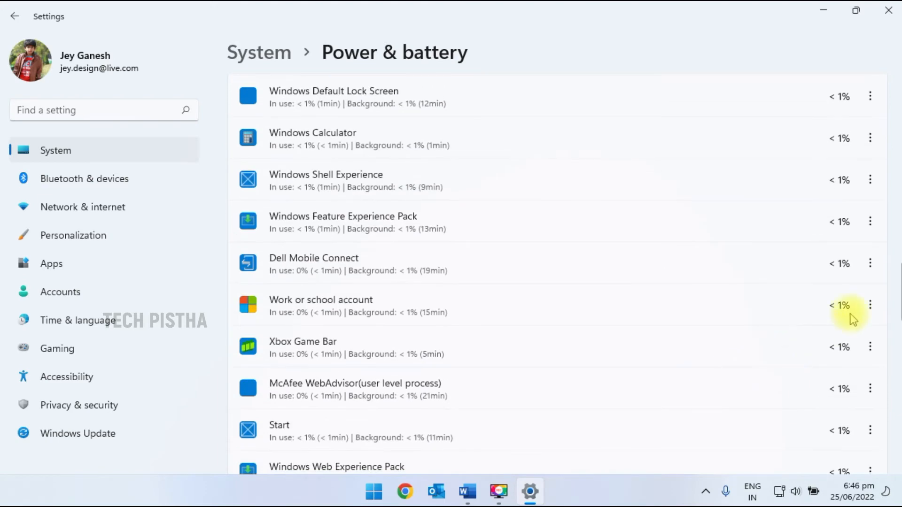
- Go to Apps & features and scroll through the installed app list
{"action": "left_click", "coordinate": [14, 16]}
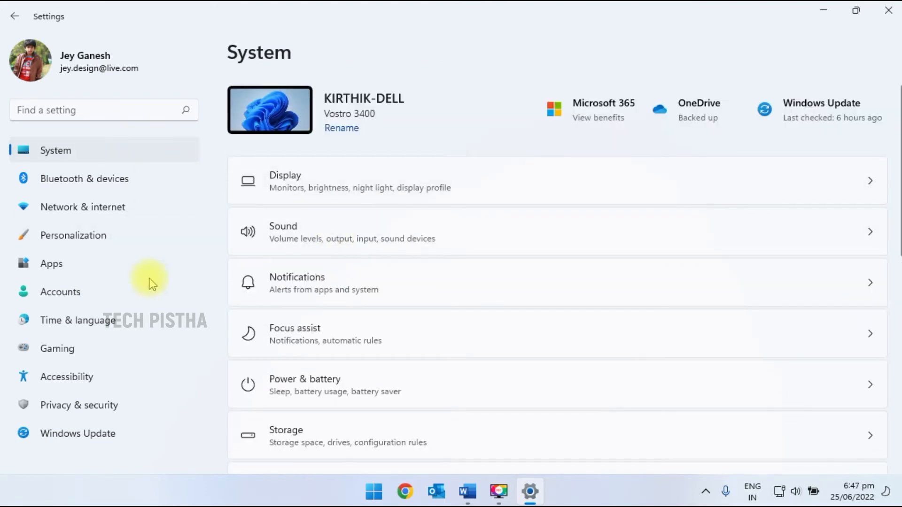
{"action": "left_click", "coordinate": [51, 263]}
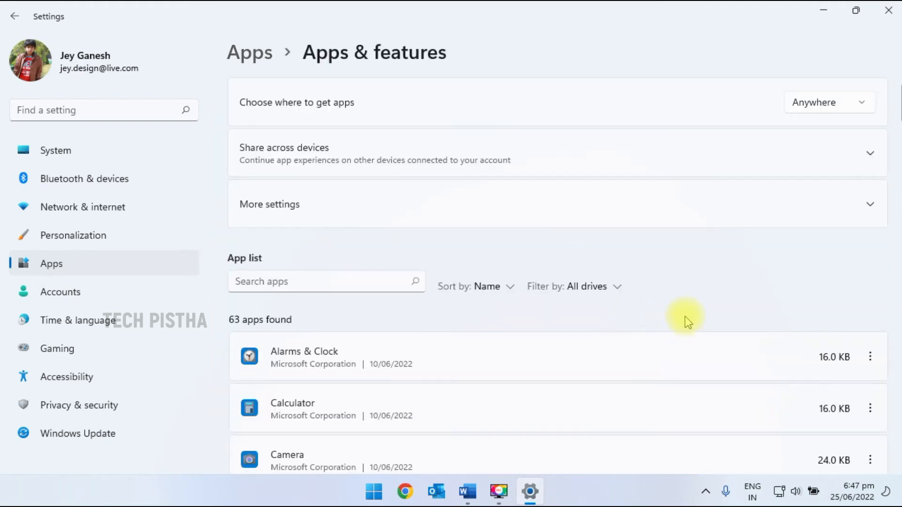
{"action": "scroll", "scroll_direction": "down", "scroll_amount": 3}
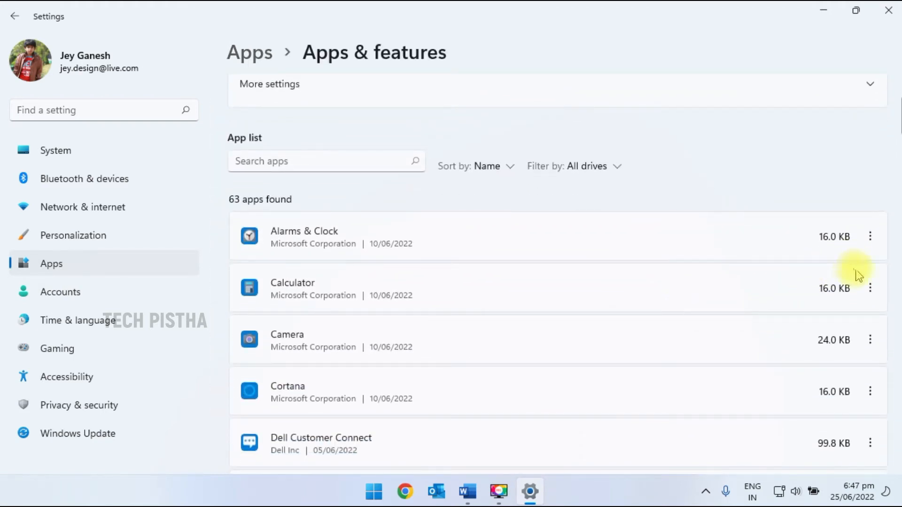
{"action": "scroll", "scroll_direction": "down", "scroll_amount": 3}
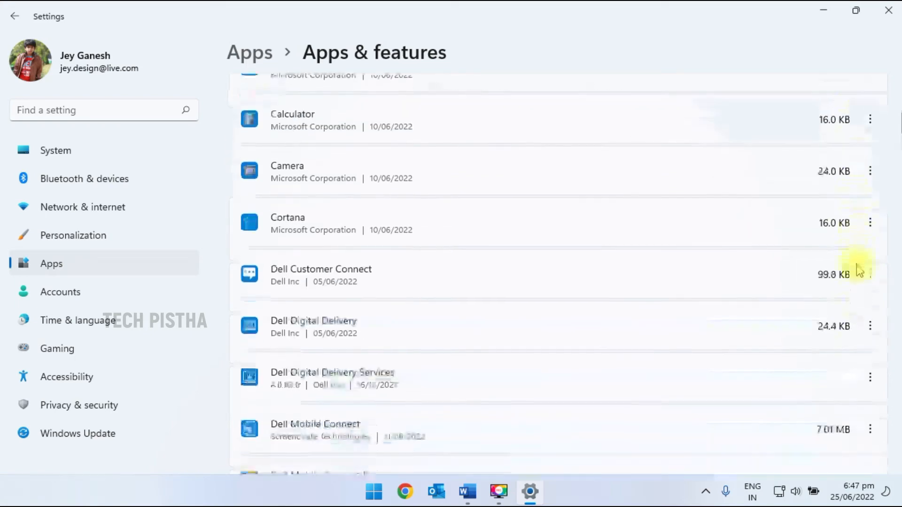
{"action": "scroll", "scroll_direction": "down", "scroll_amount": 3}
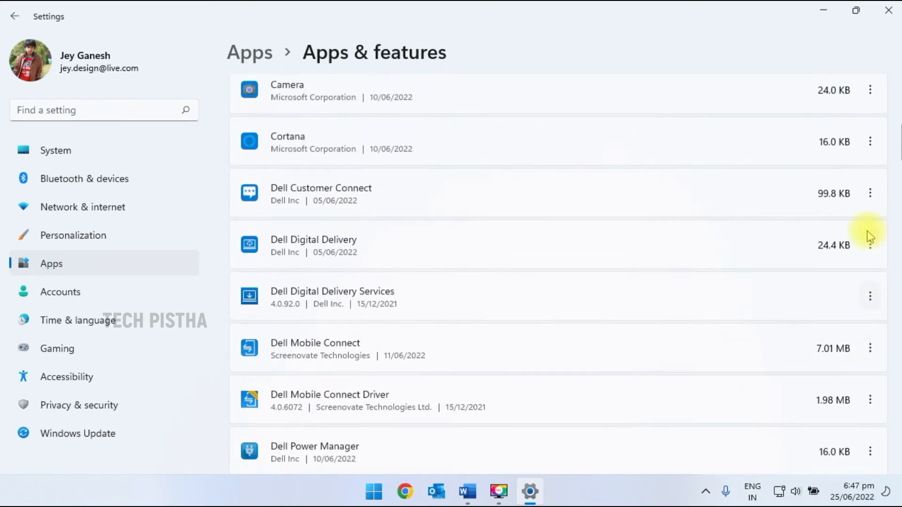
- Open Cortana's advanced options page from its three-dot menu
{"action": "left_click", "coordinate": [870, 236]}
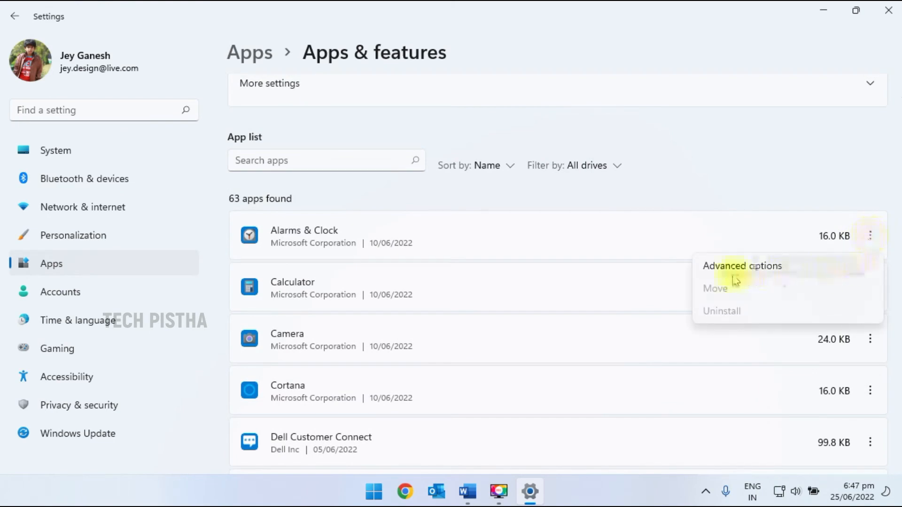
{"action": "left_click", "coordinate": [742, 266]}
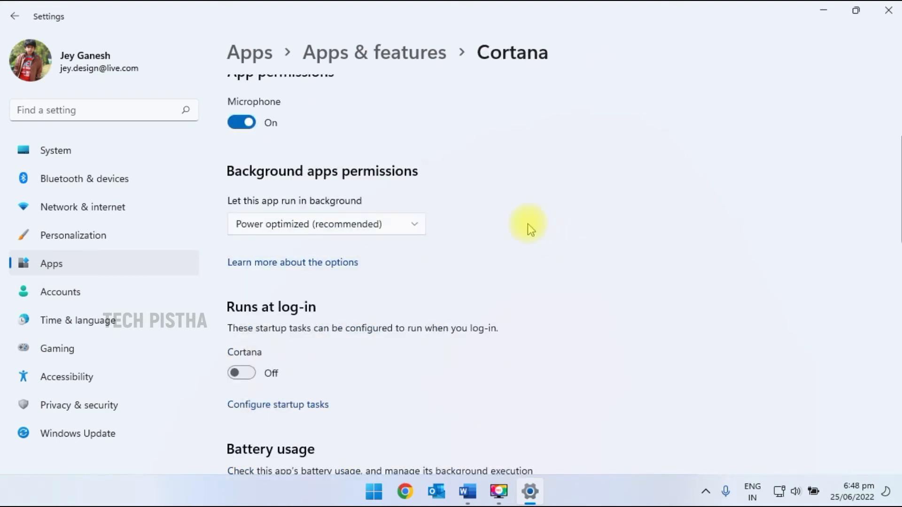
{"action": "mouse_move", "coordinate": [476, 244]}
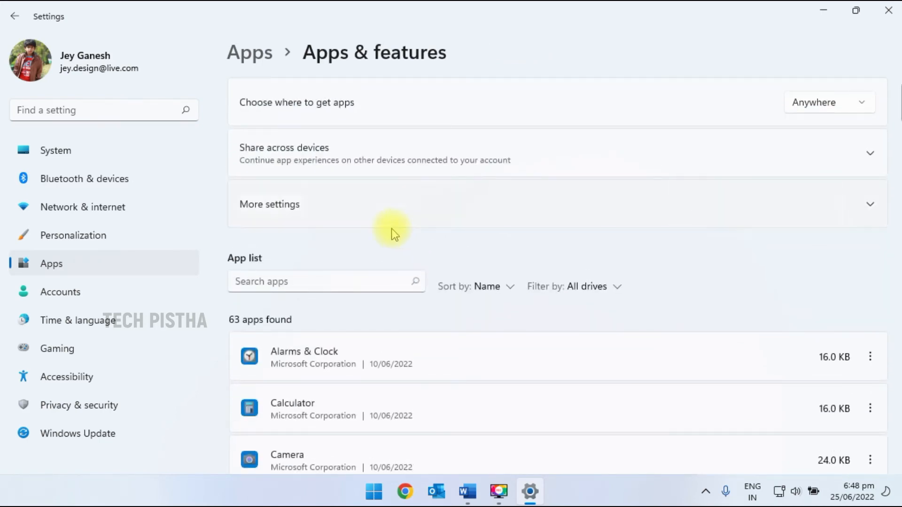
- Filter the app list by 'google' and open Google Chrome's three-dot menu options
{"action": "type", "text": "goo"}
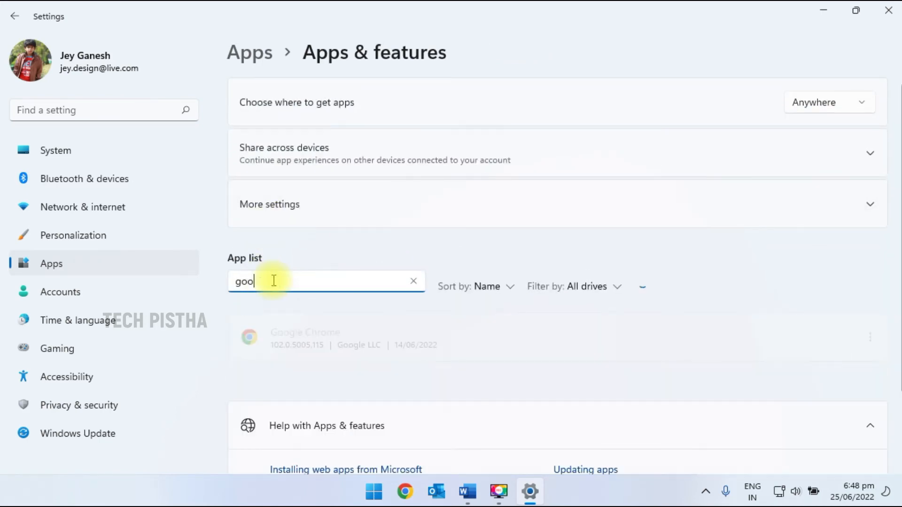
{"action": "type", "text": "gle"}
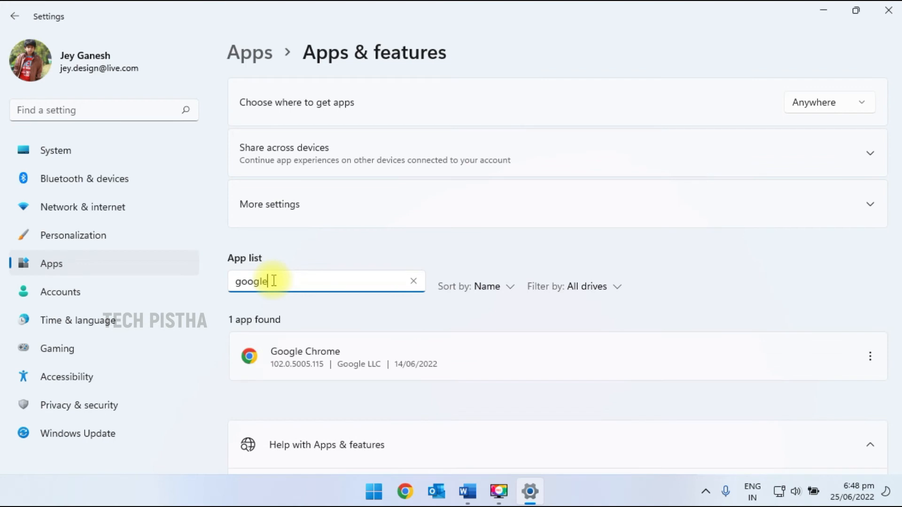
{"action": "mouse_move", "coordinate": [870, 373]}
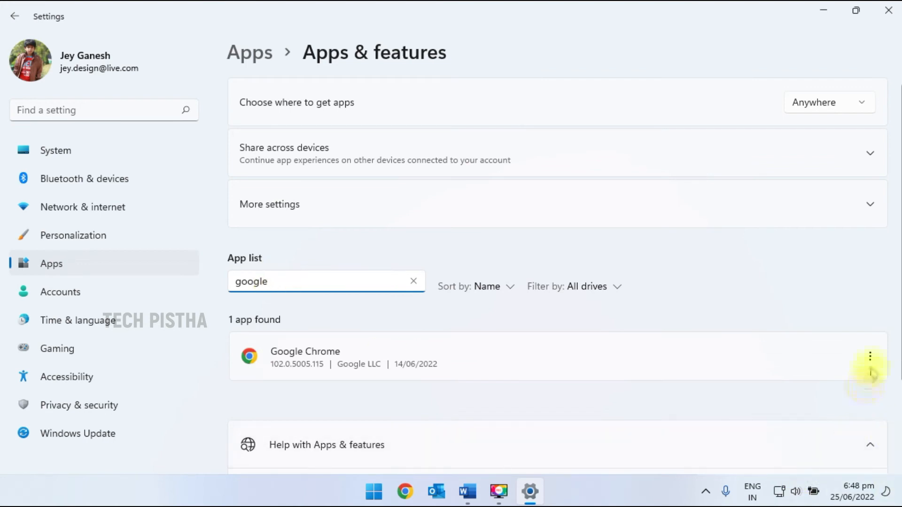
{"action": "left_click", "coordinate": [870, 356]}
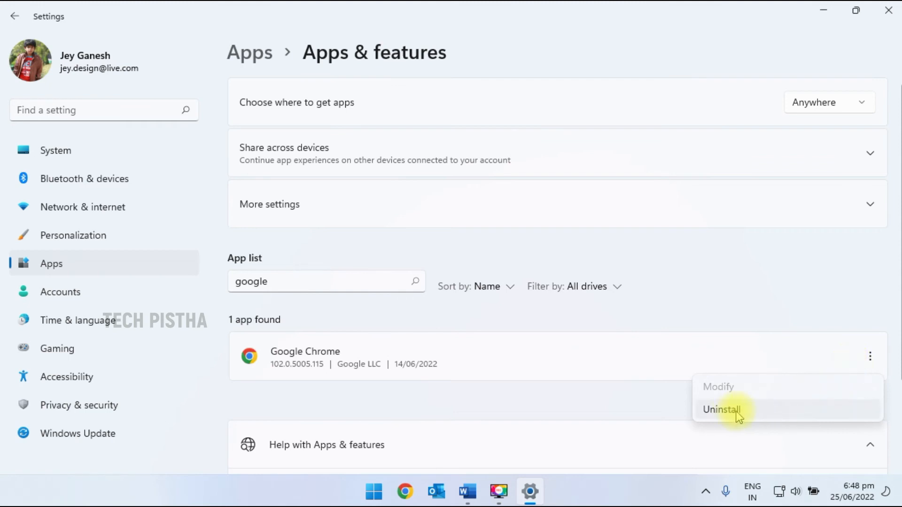
{"action": "left_click", "coordinate": [753, 311]}
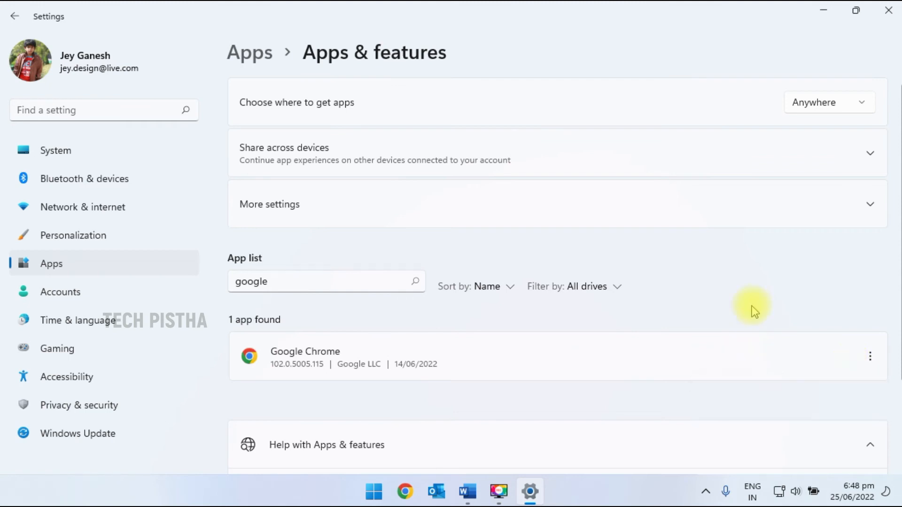